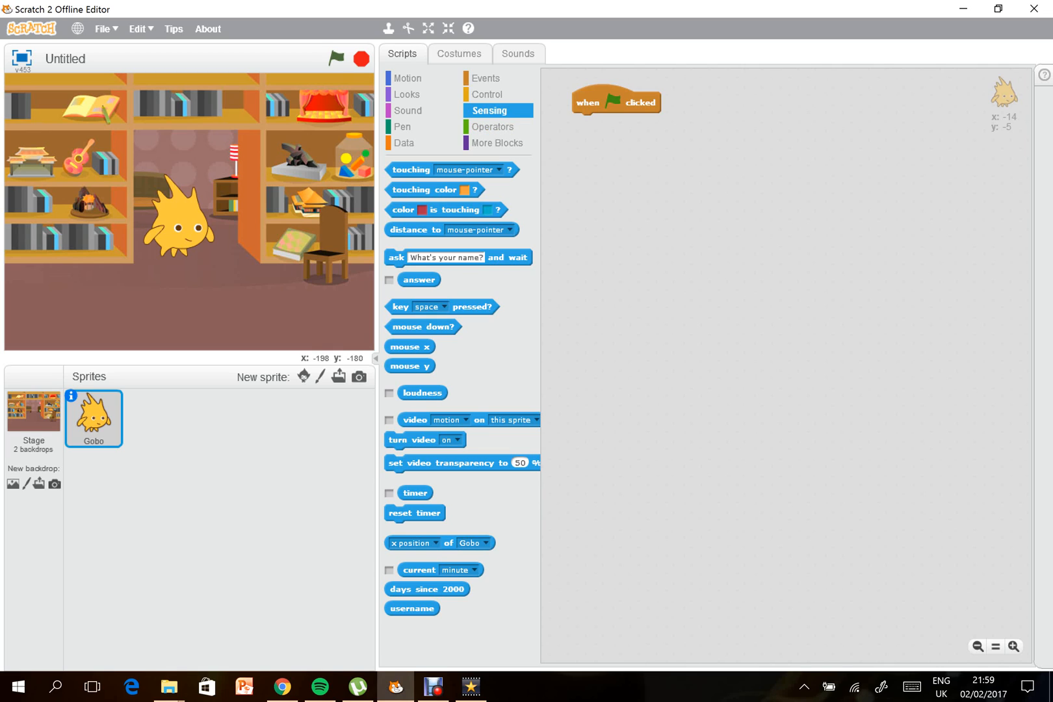
mouse_move(11, 483)
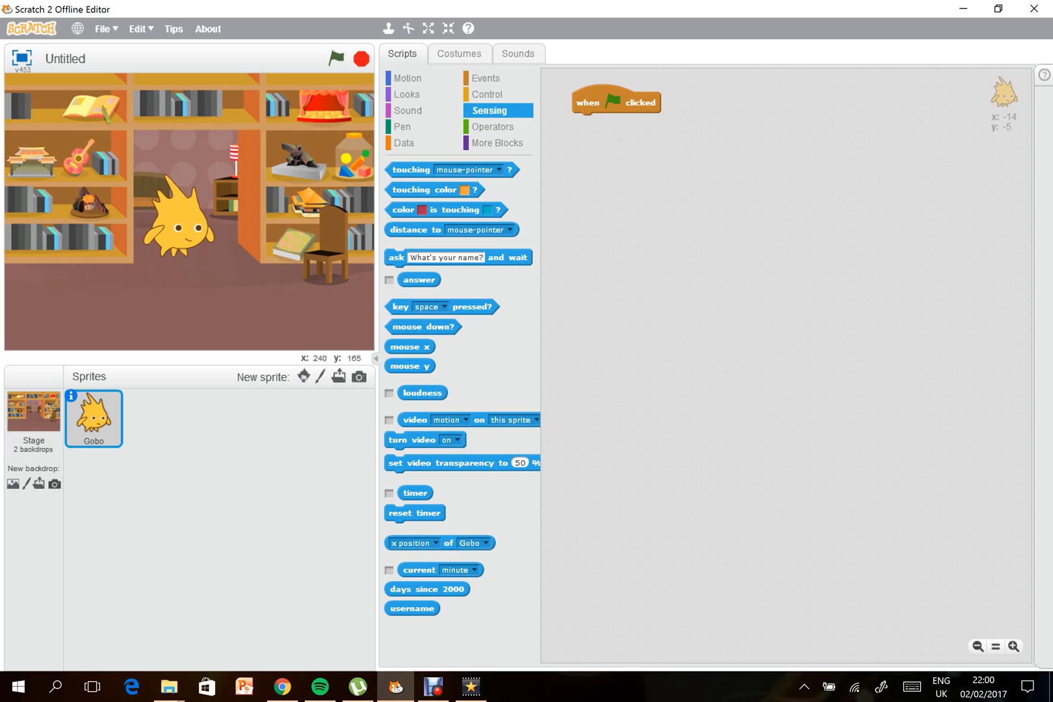
Add show and go to x: -14 y: -5 under Gobo's green-flag hat, ready for the name question.
left_click(483, 78)
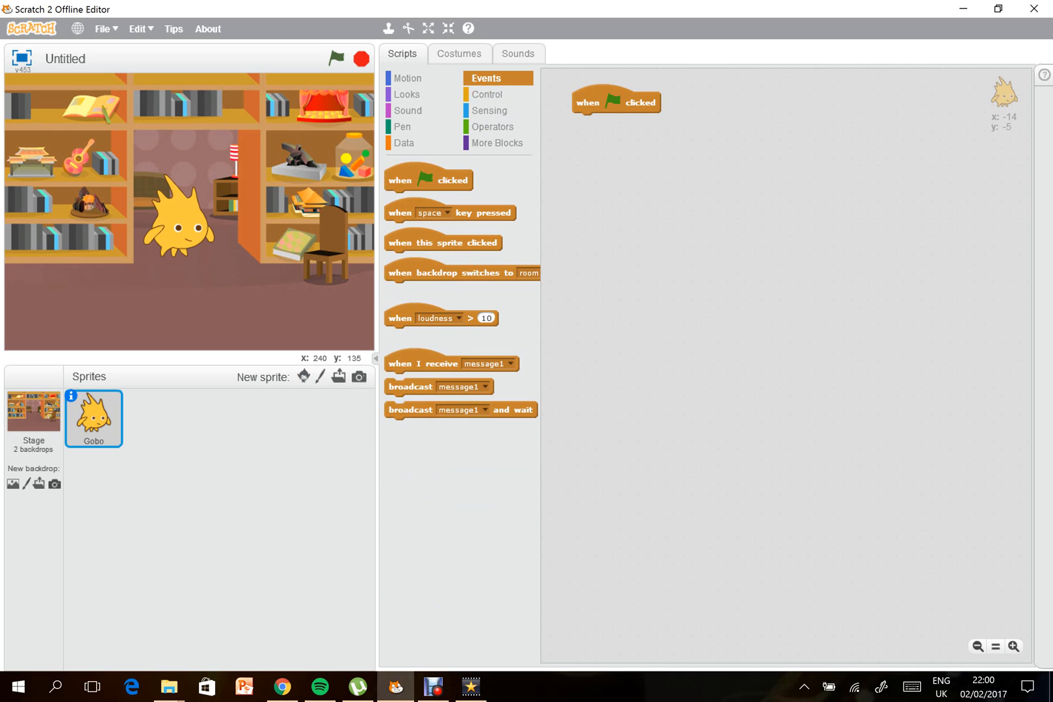
left_click(406, 94)
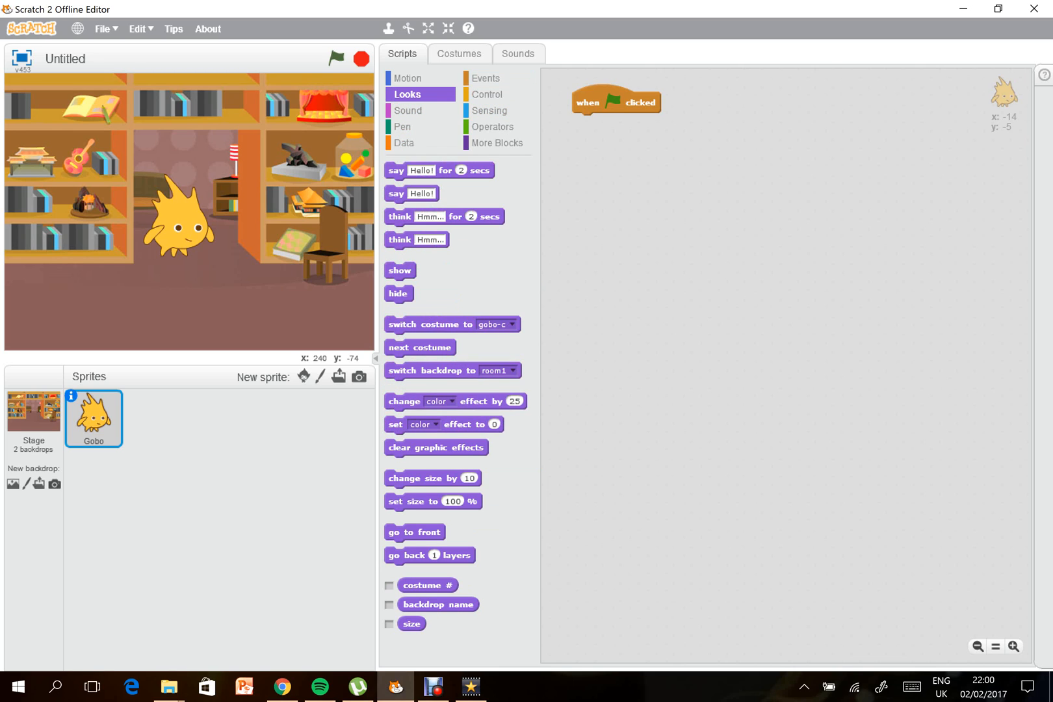
left_click_drag(401, 270, 586, 122)
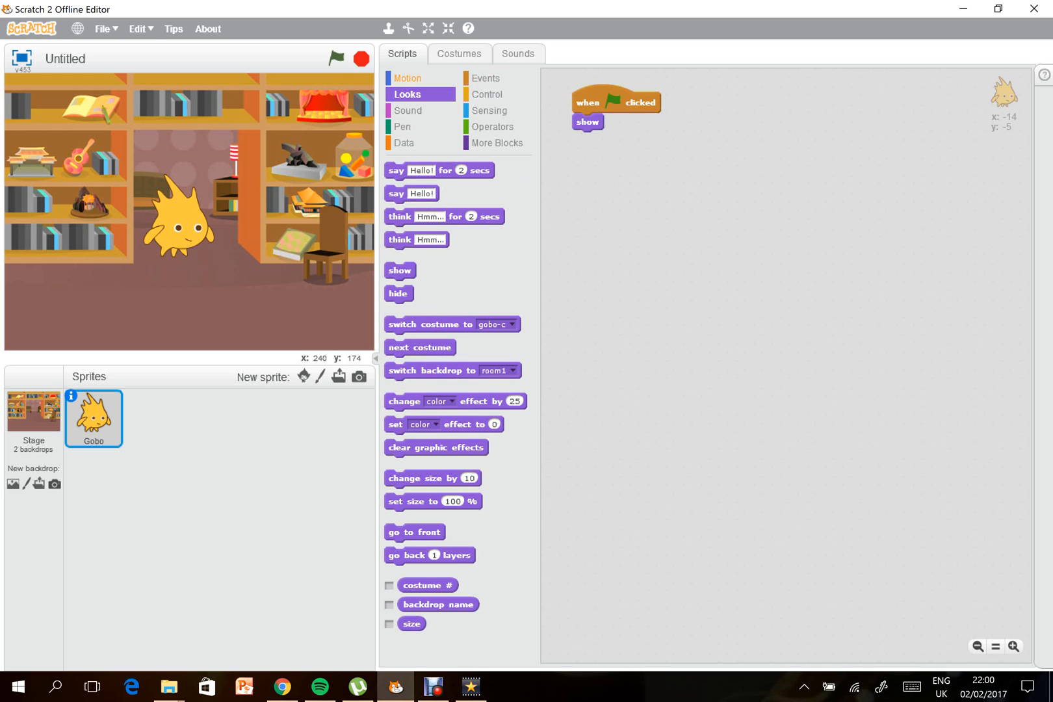
left_click(407, 78)
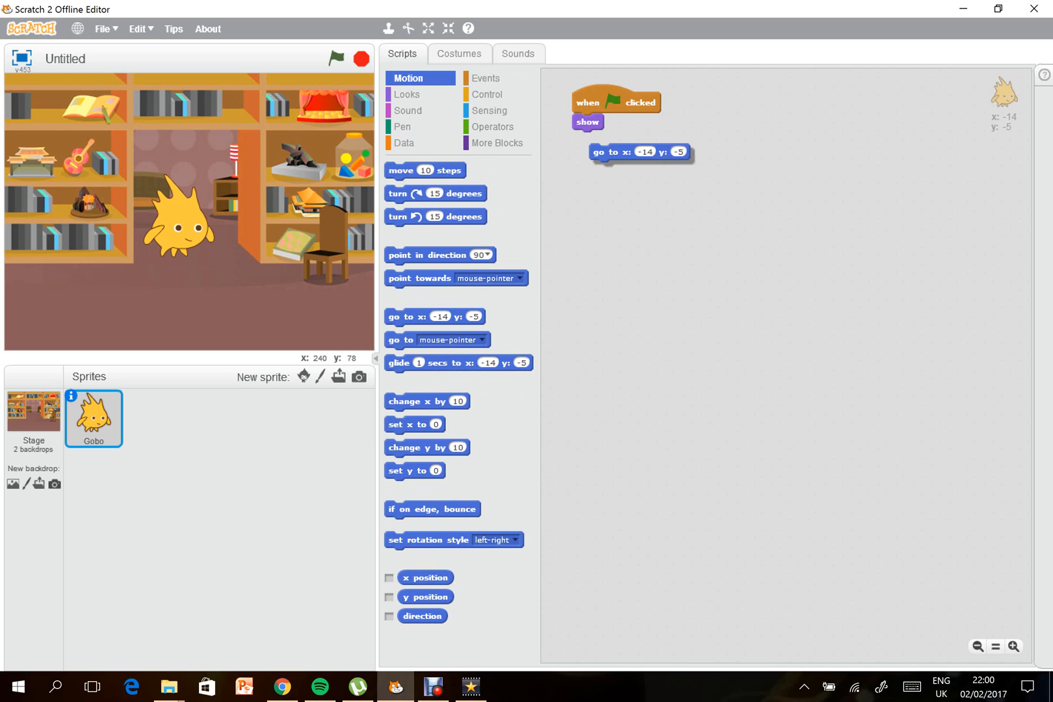
left_click_drag(638, 152, 611, 139)
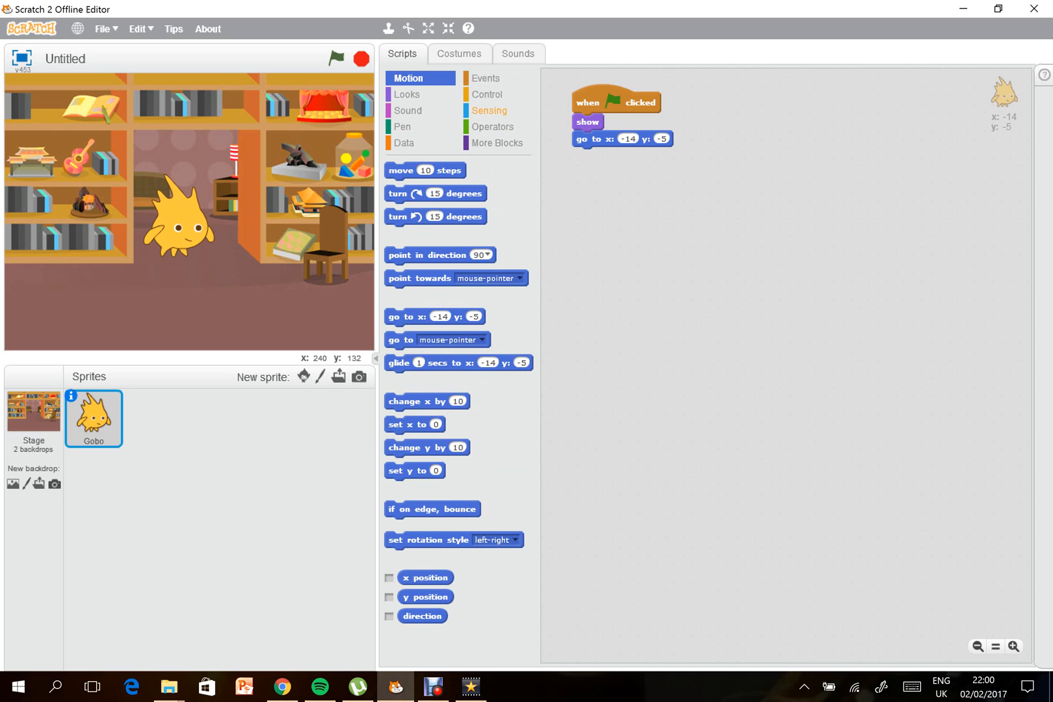
left_click(490, 111)
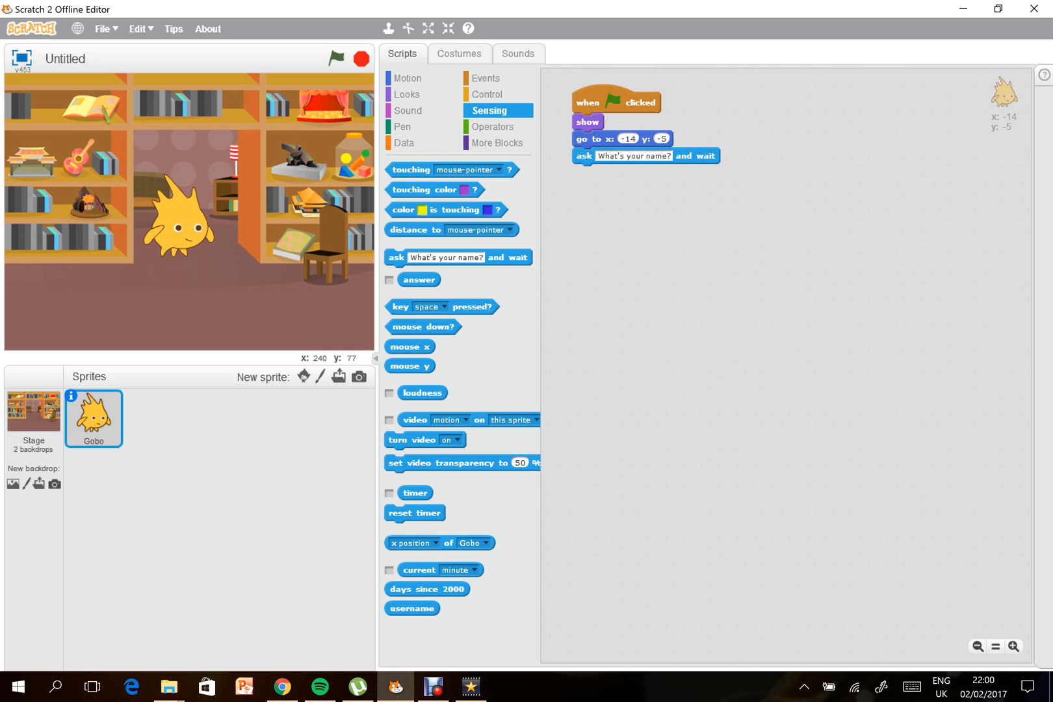
Add two say Hello! for 1 secs blocks, the second saying the answer reporter.
left_click(406, 93)
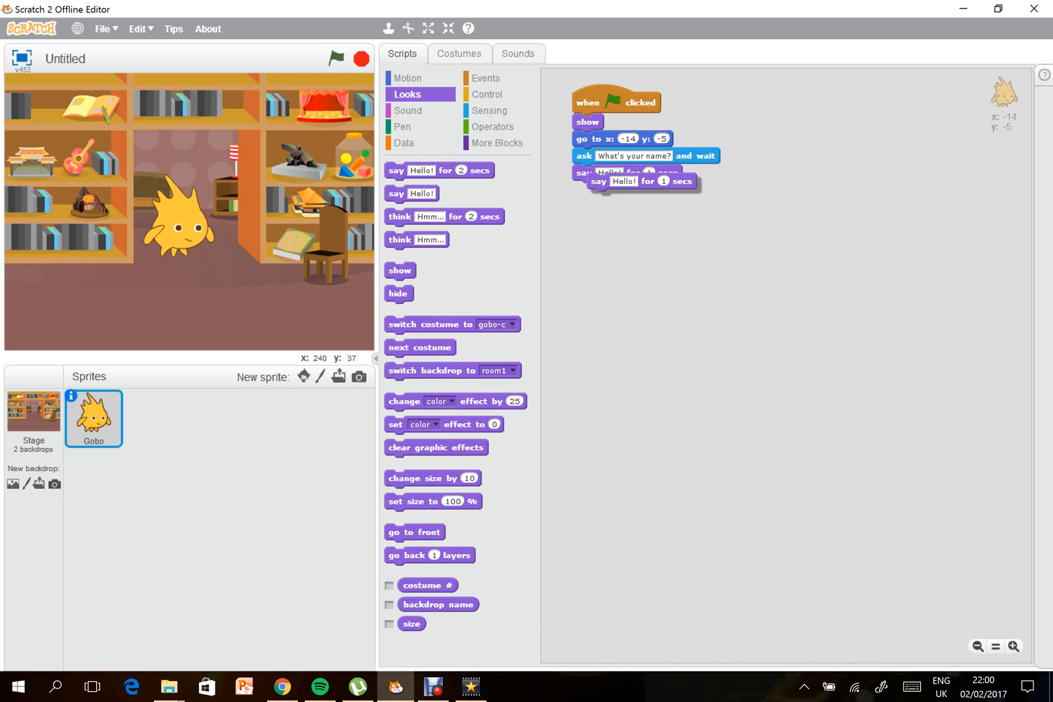
left_click_drag(638, 179, 609, 190)
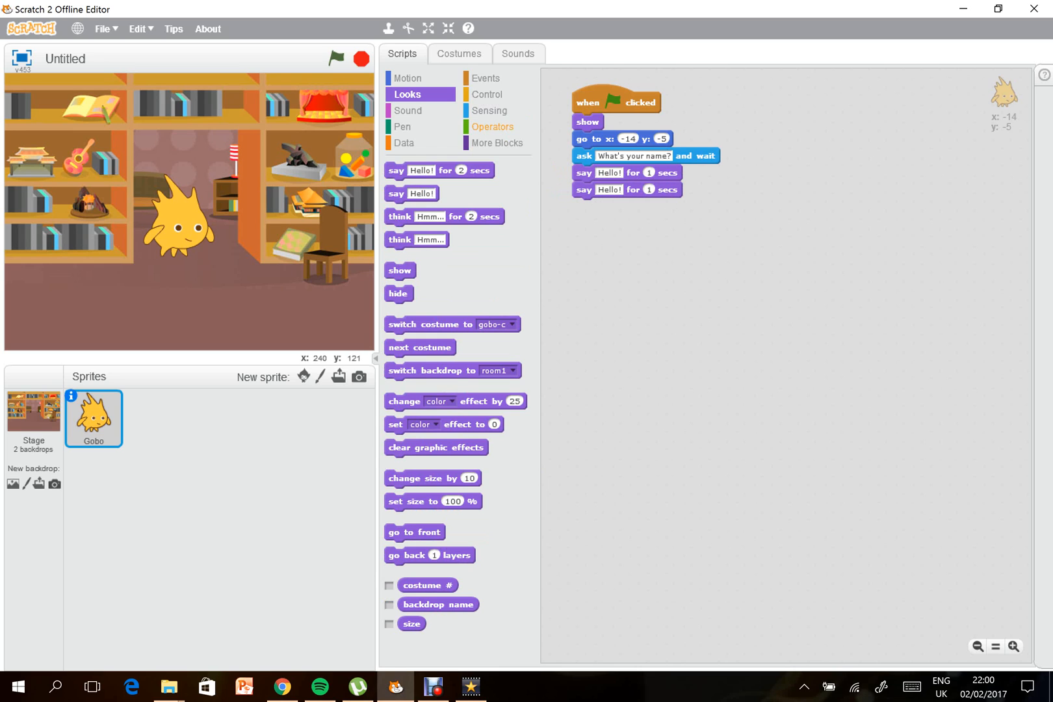
left_click(489, 110)
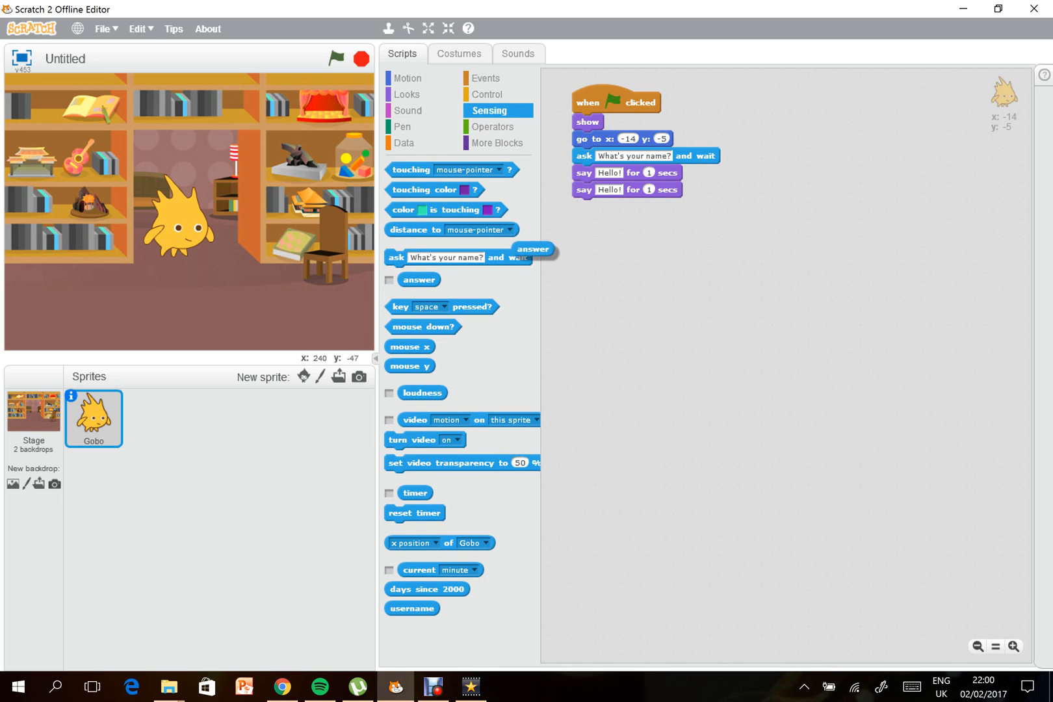
left_click_drag(419, 280, 615, 190)
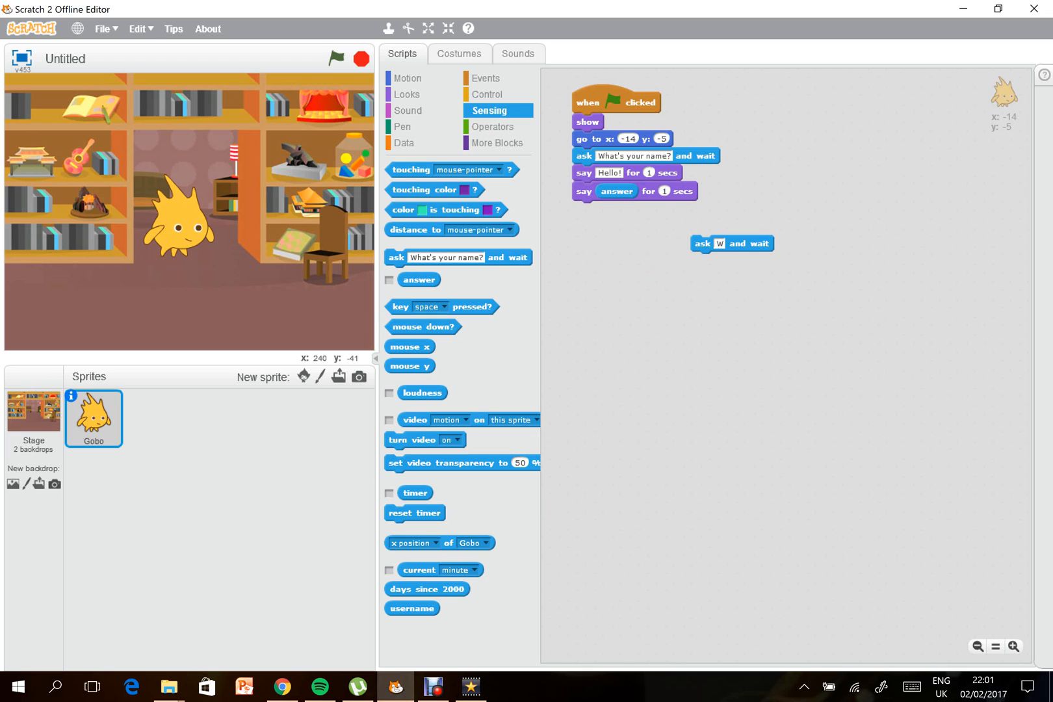
Set the loose ask block's question to 'What is the main ingredient in paella?'.
type("What is the main ingredient in paella?")
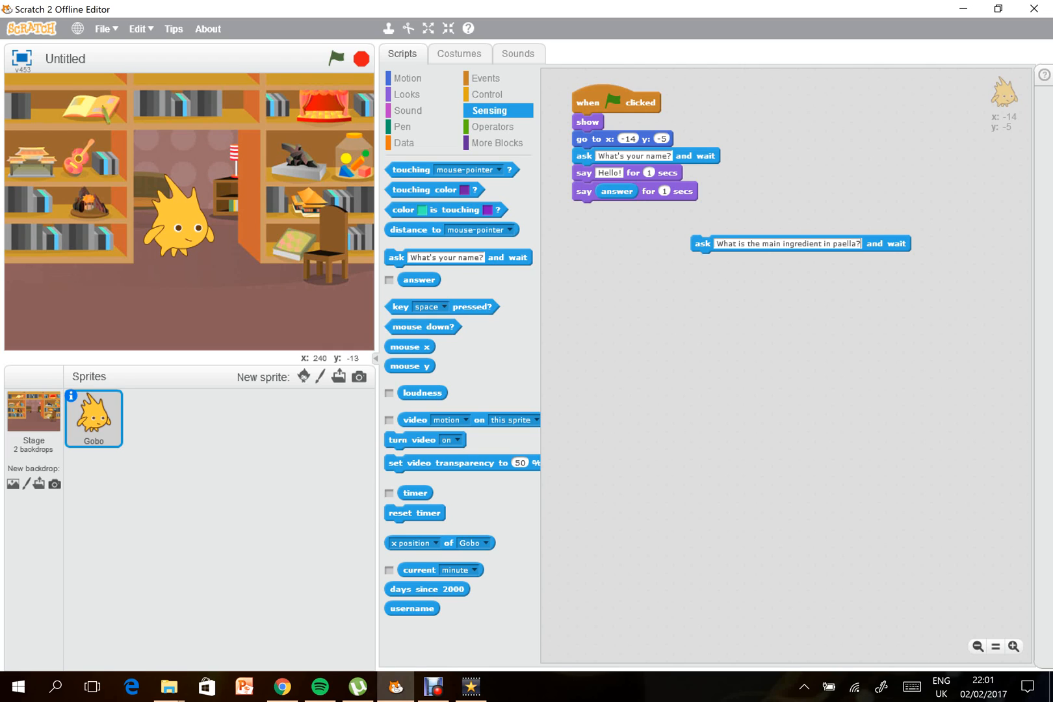
Attach an if-else under the paella question with the condition answer = rice.
left_click(488, 94)
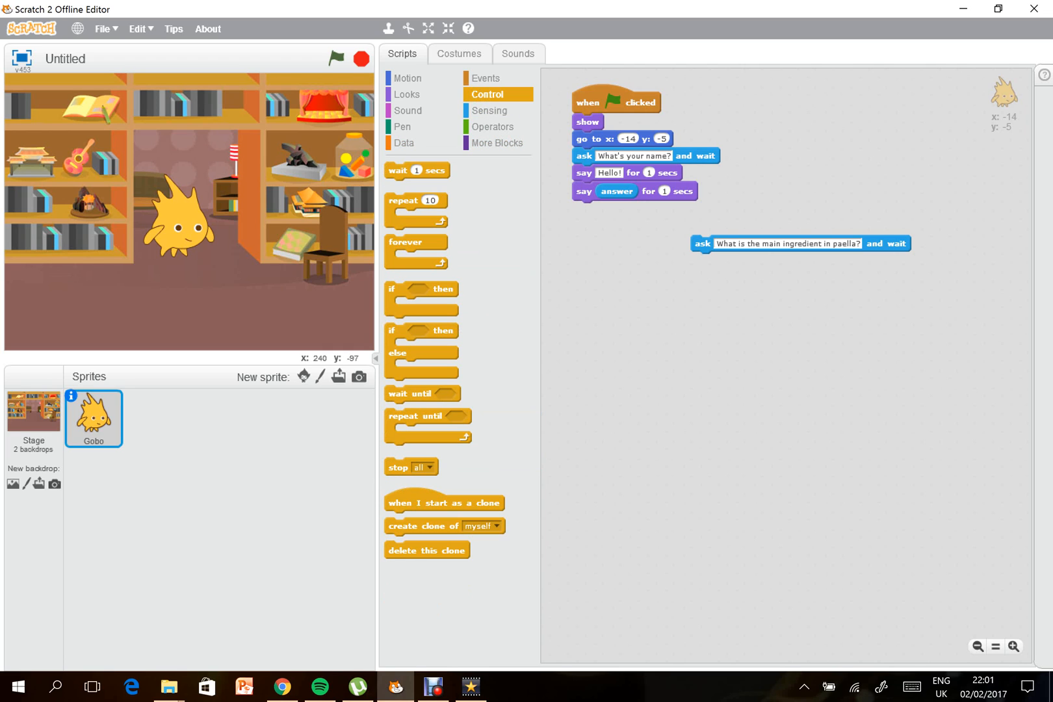
left_click_drag(421, 343, 726, 296)
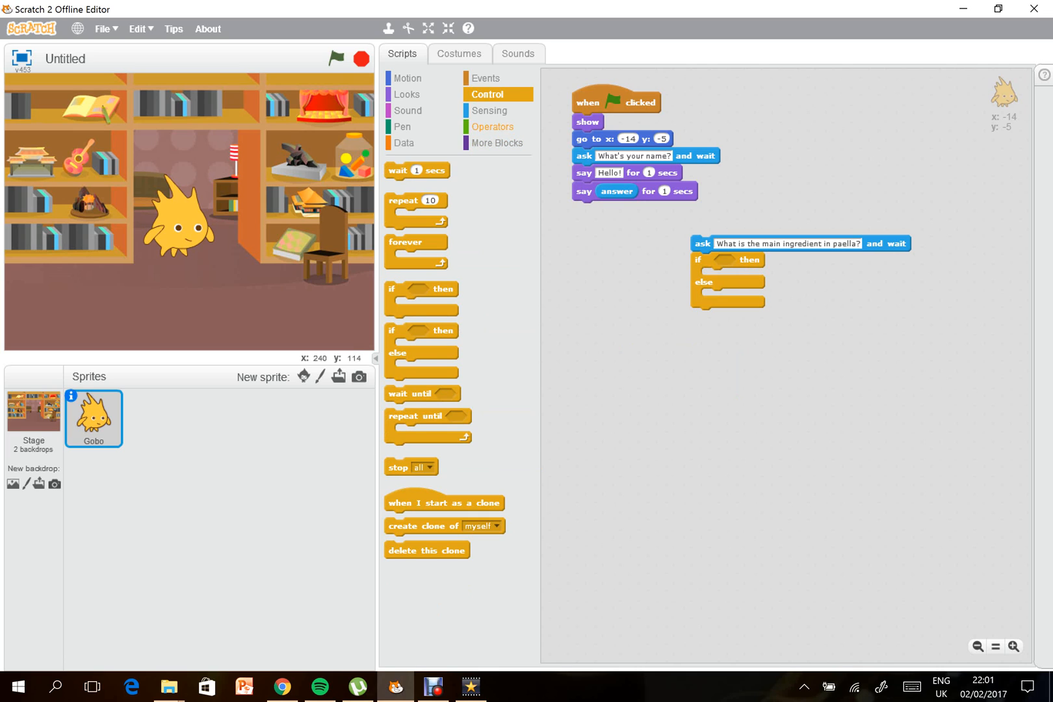
left_click(492, 126)
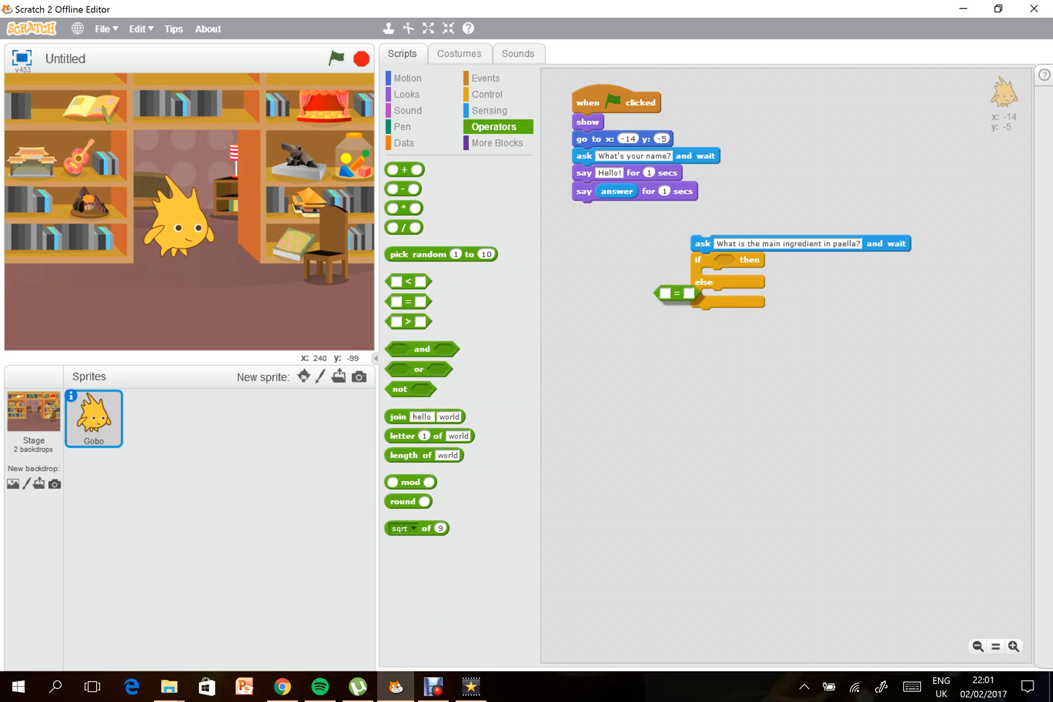
left_click_drag(678, 293, 728, 261)
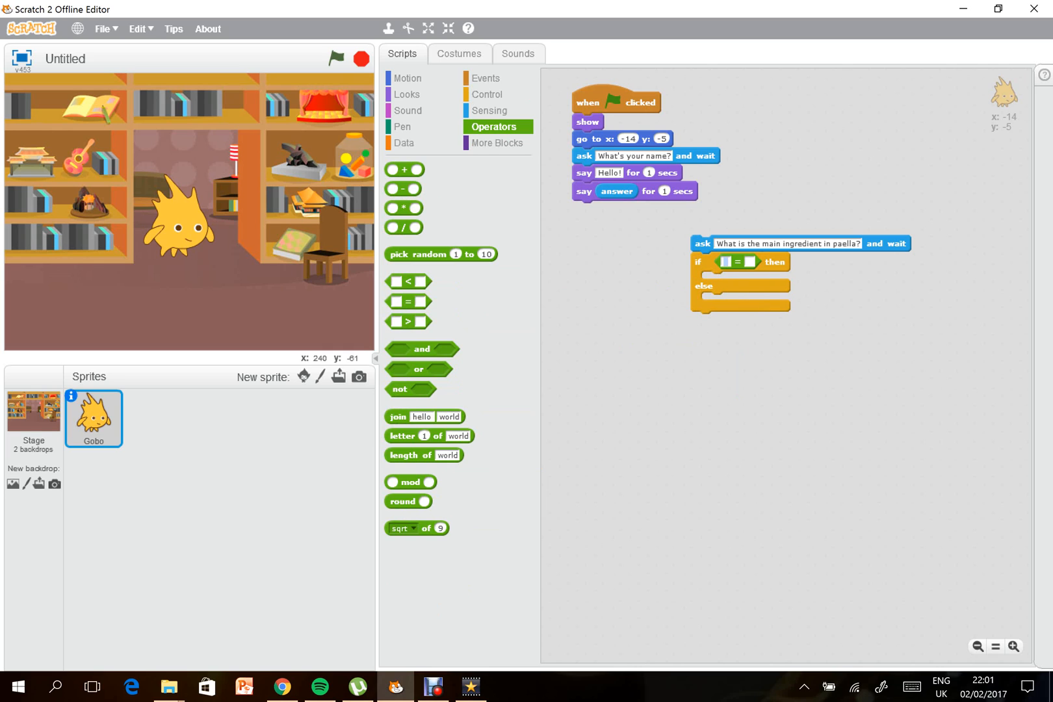
left_click(489, 111)
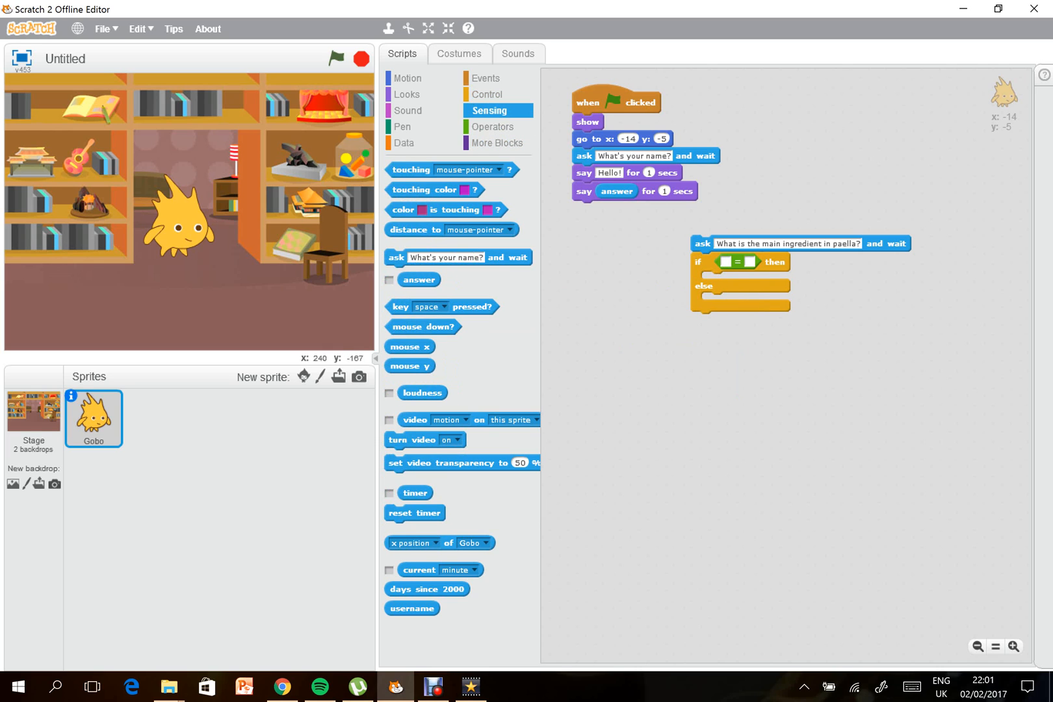
left_click_drag(419, 278, 732, 261)
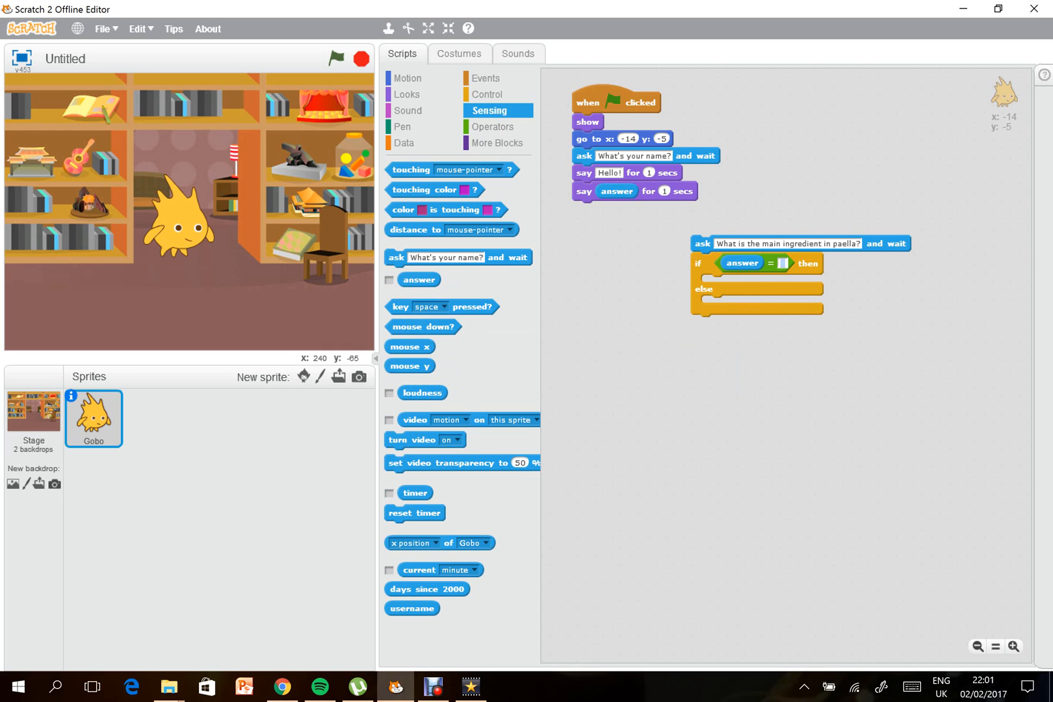
type("rice")
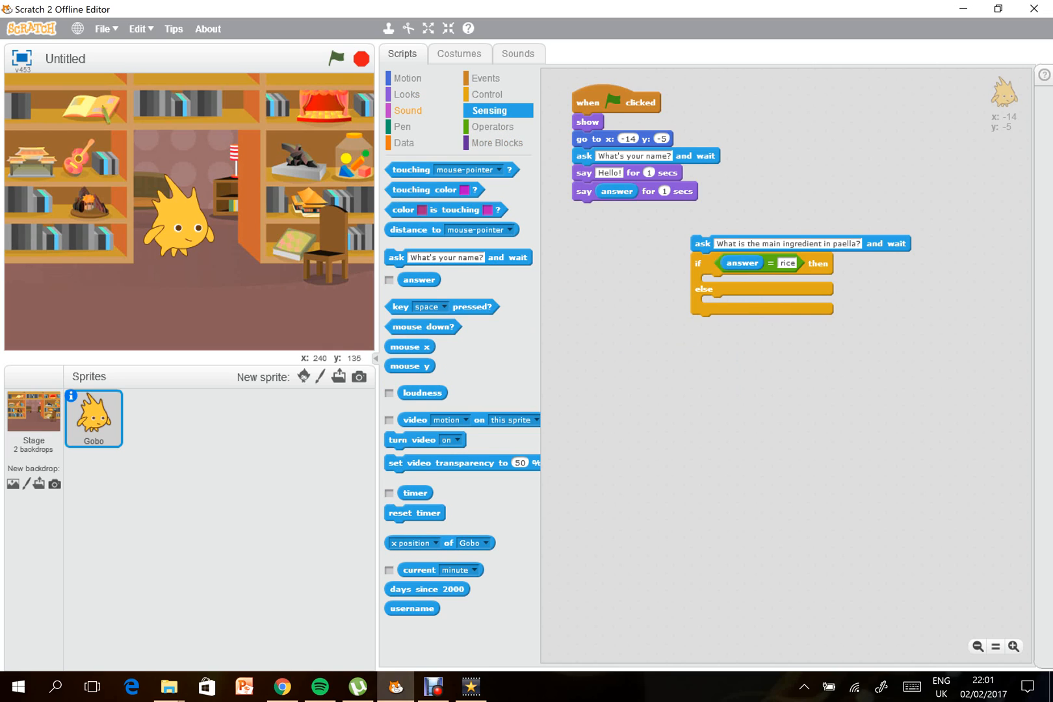
left_click(407, 93)
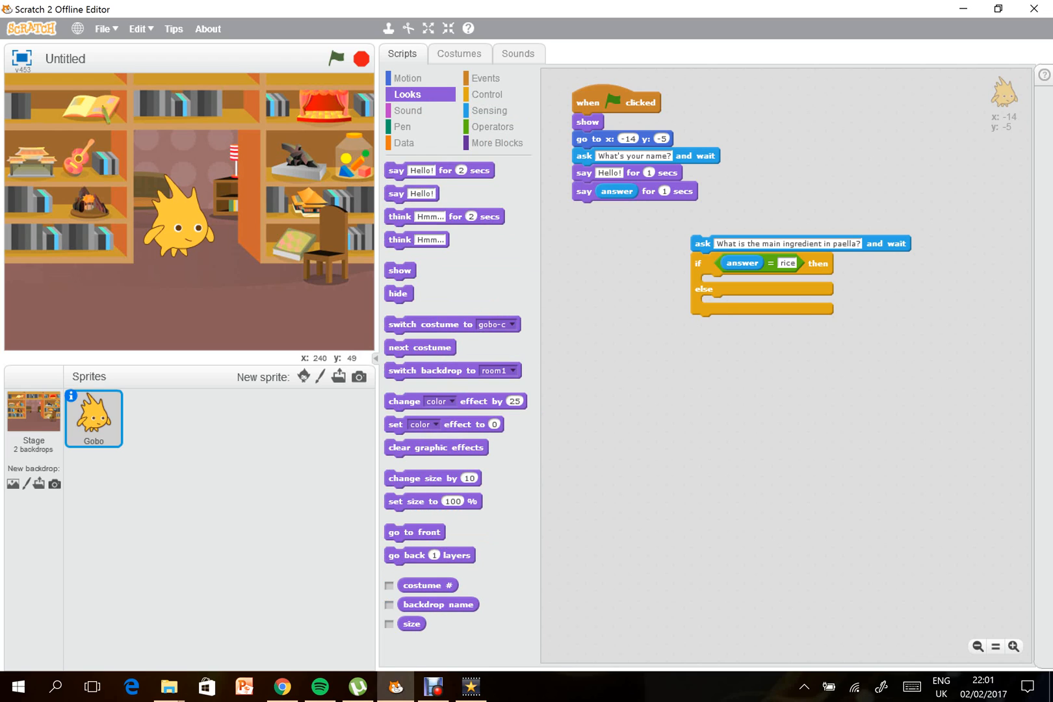
Fill the branches with say 'Correct, well done!' and 'Sorry, try again!', ready for the forever loop.
left_click_drag(439, 170, 761, 294)
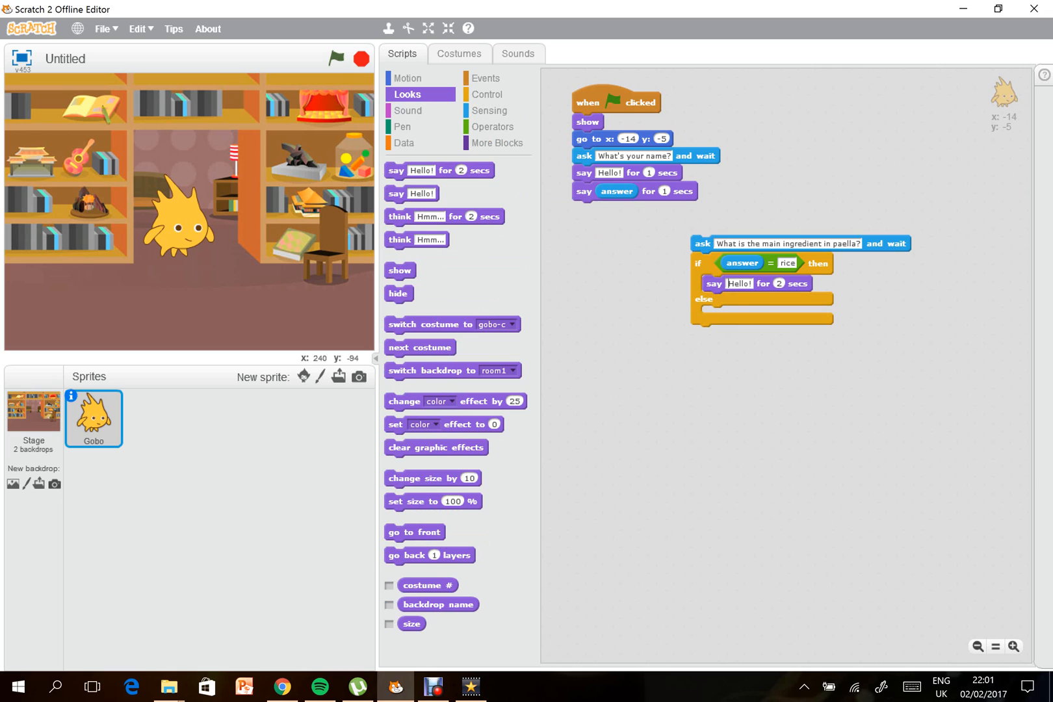
type("Cor")
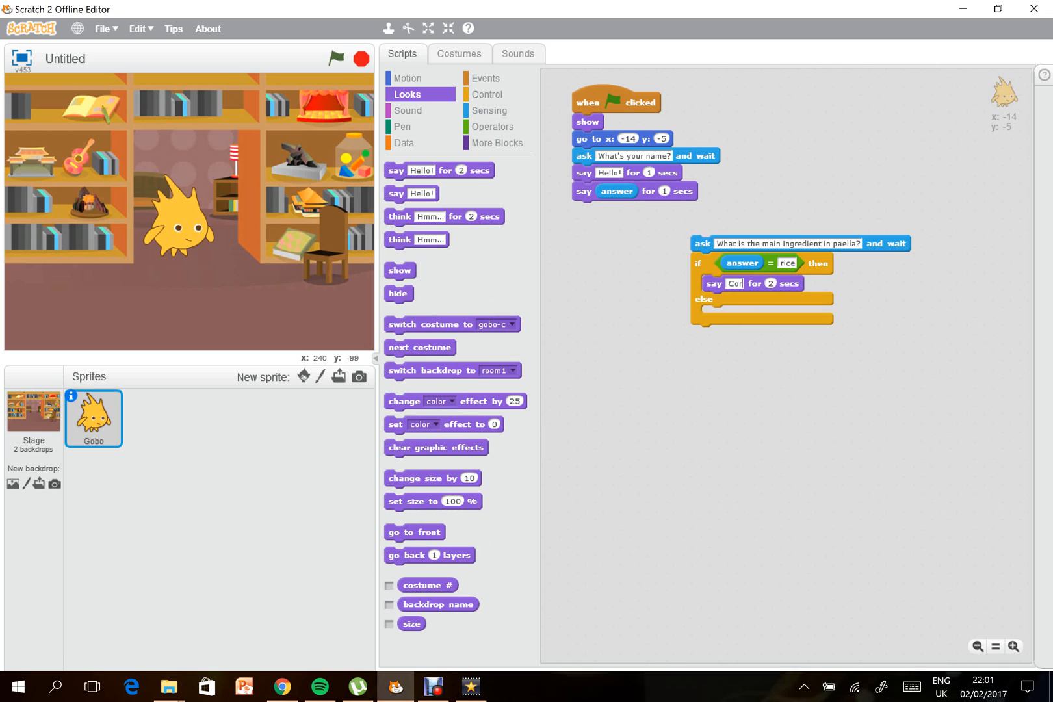
type("Correct, well done!")
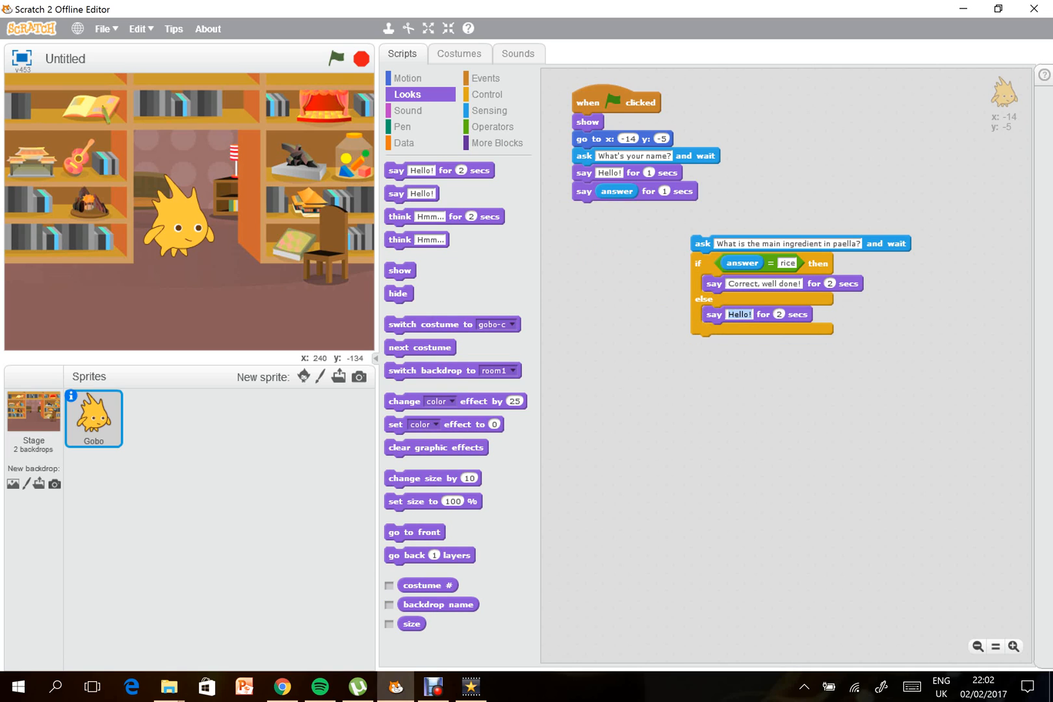
type("Sorry, try again!")
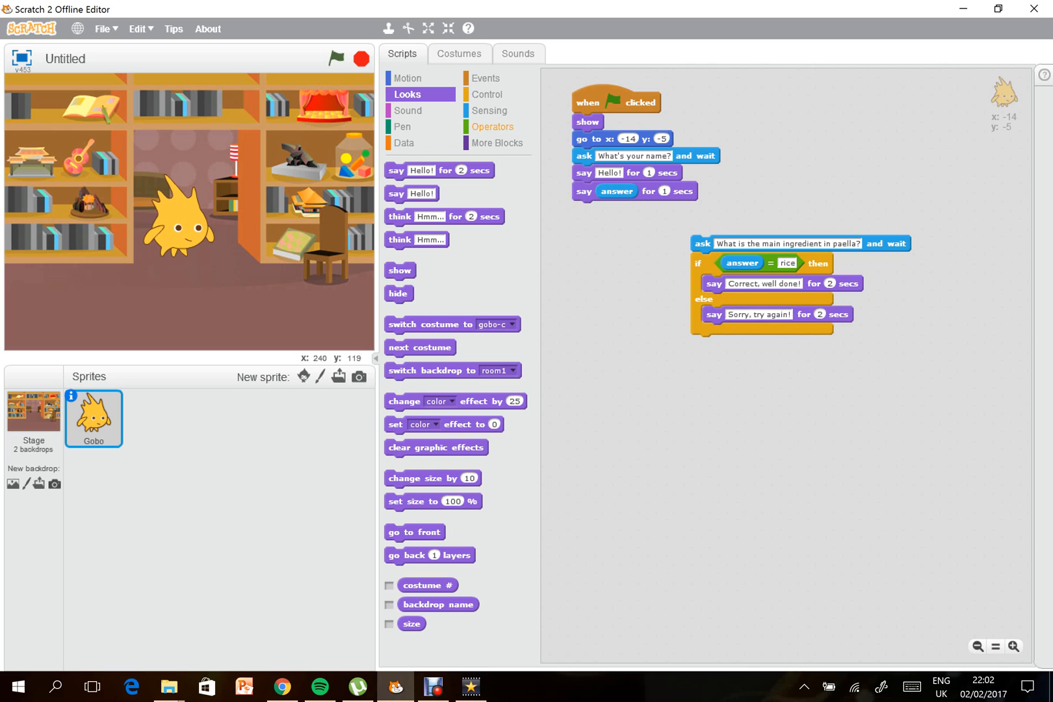
left_click(485, 94)
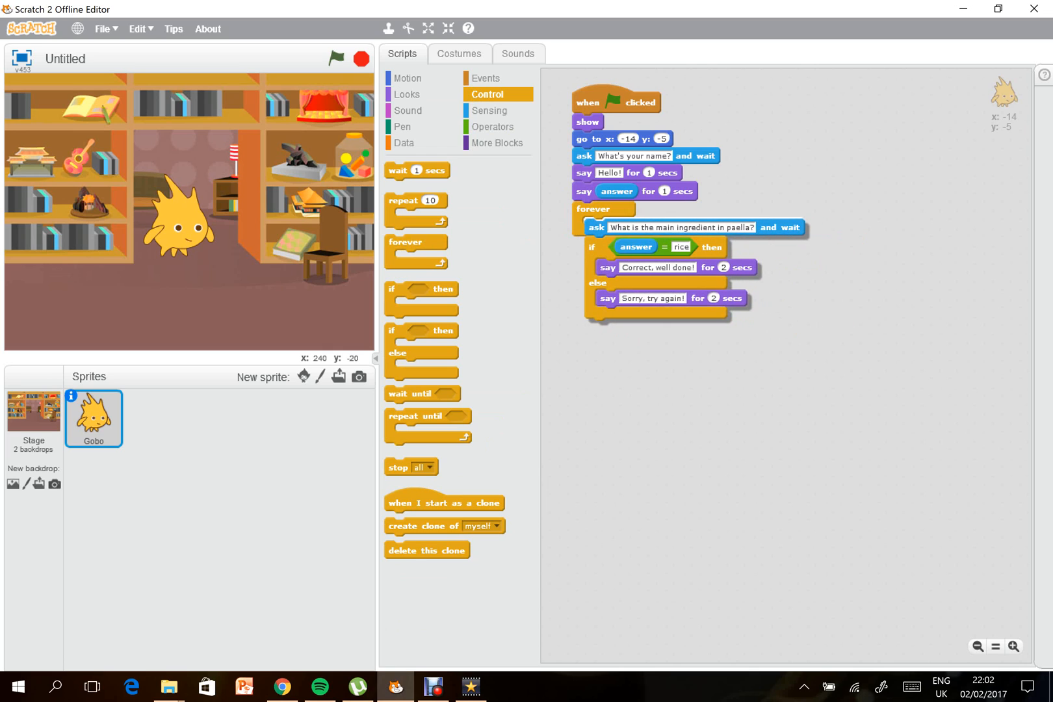
Run the project, enter a name, answer 'grapes' to the paella question, then begin typing rice.
left_click(335, 57)
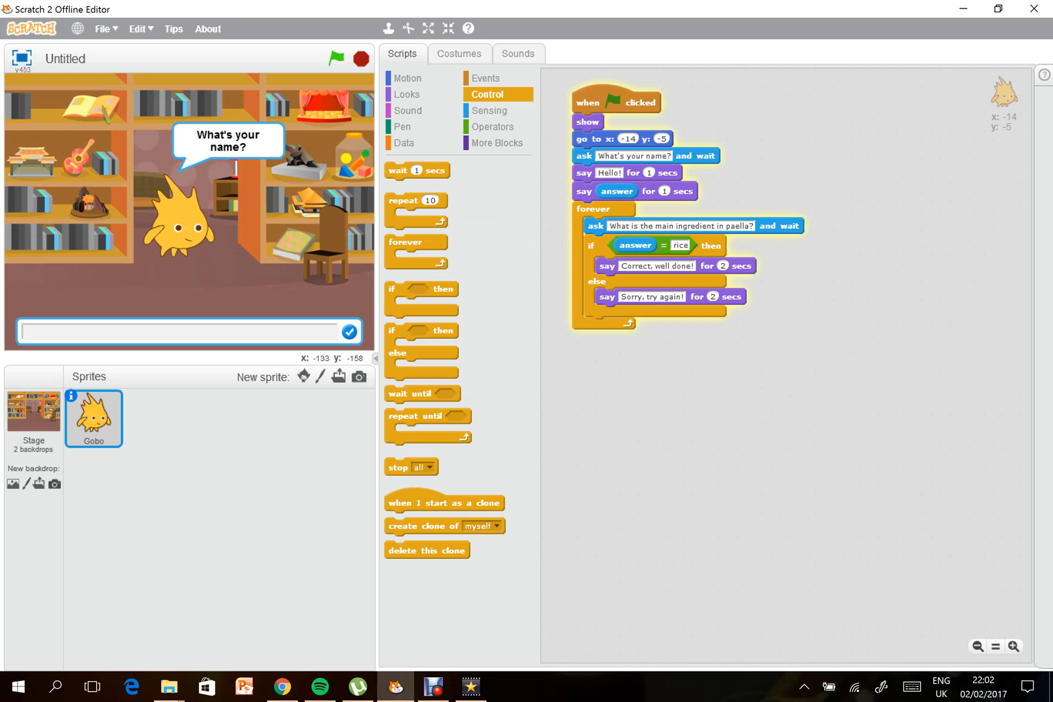
left_click(348, 331)
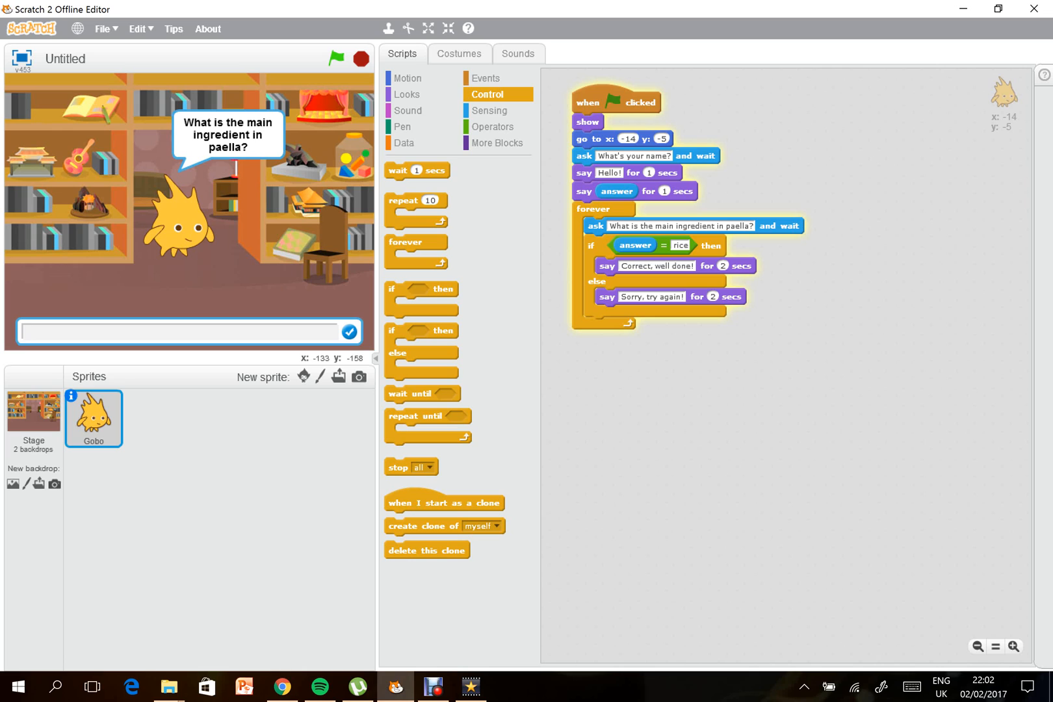
type("grapes")
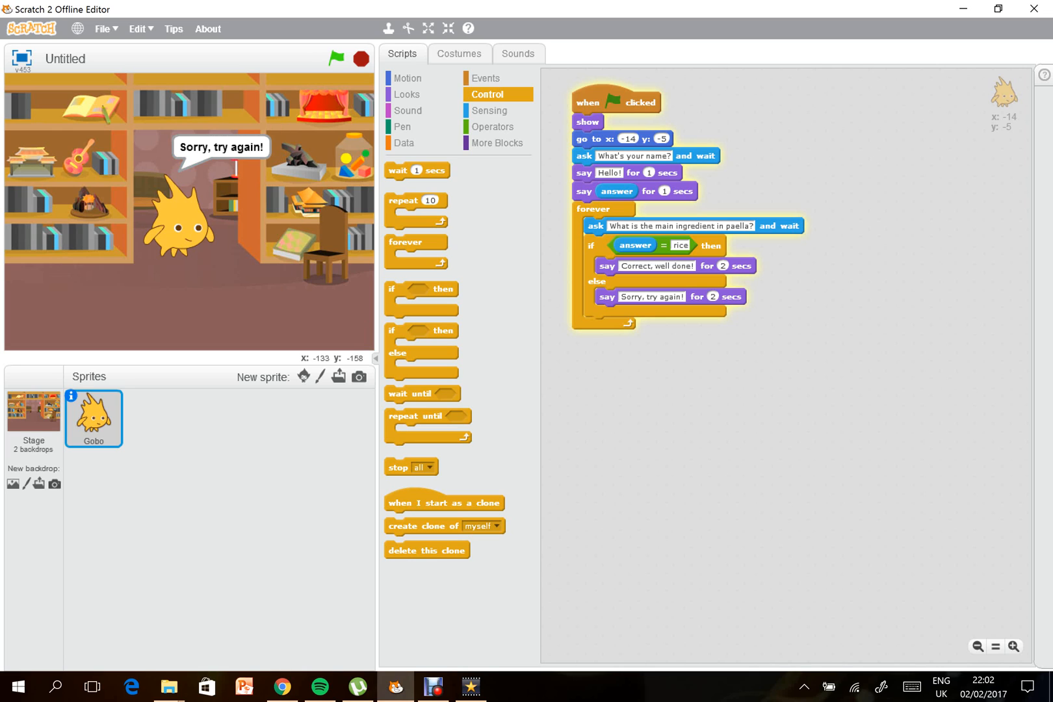
type("ri")
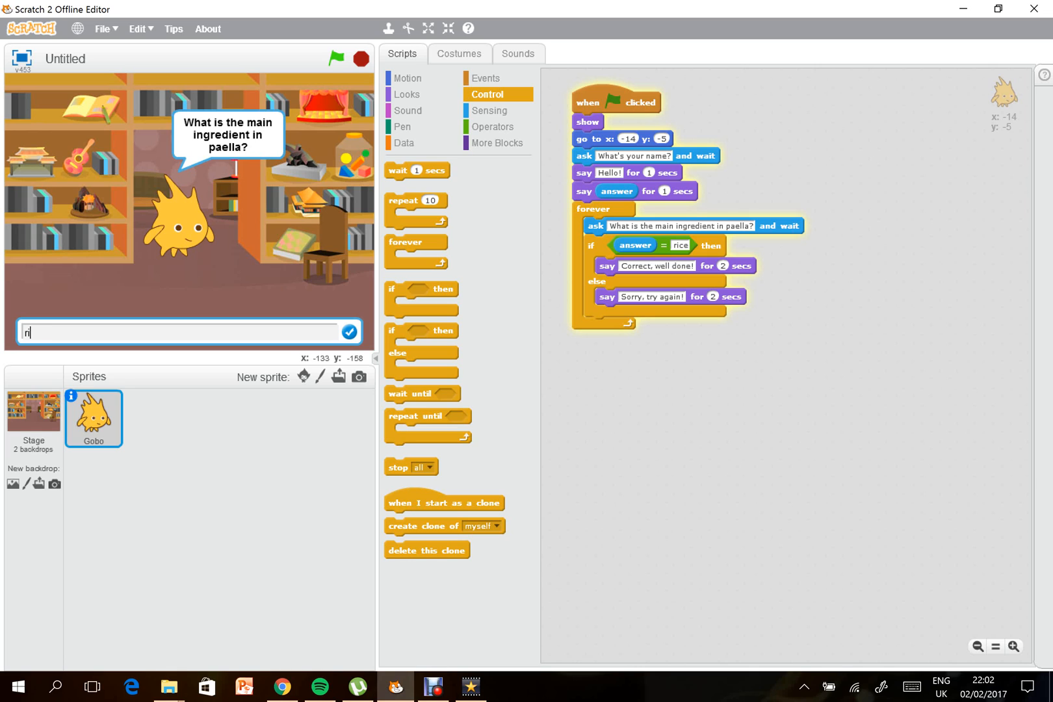